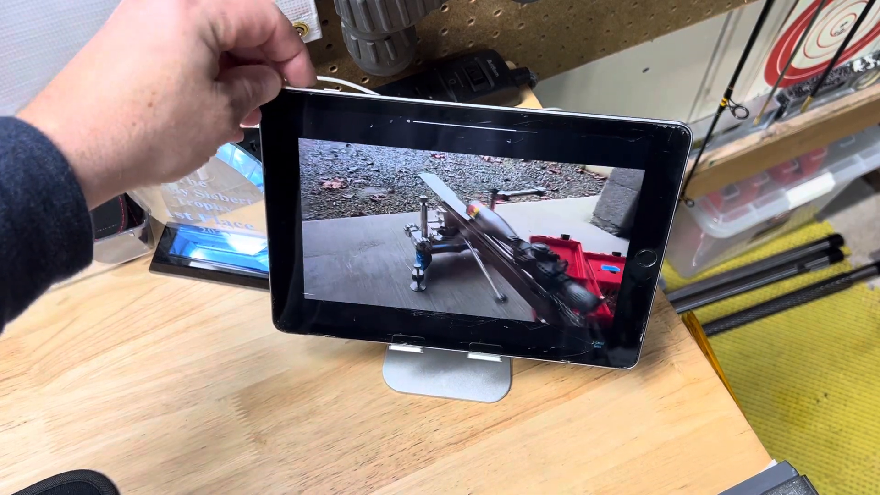
Step: Pause the primer-pocket cleaning video full-screen at about 4:41 of 25:57
click(439, 247)
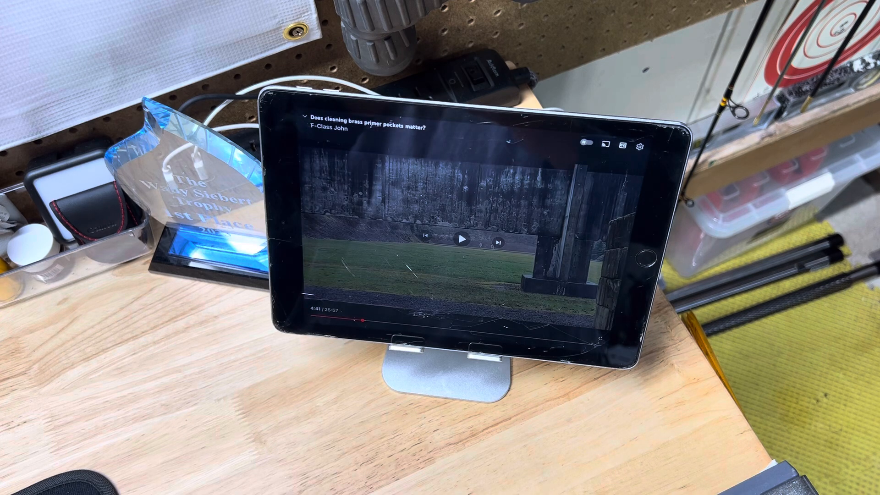
Step: Scrub to about 25:06 to reach the dirty-versus-clean results table and resume playback
click(412, 326)
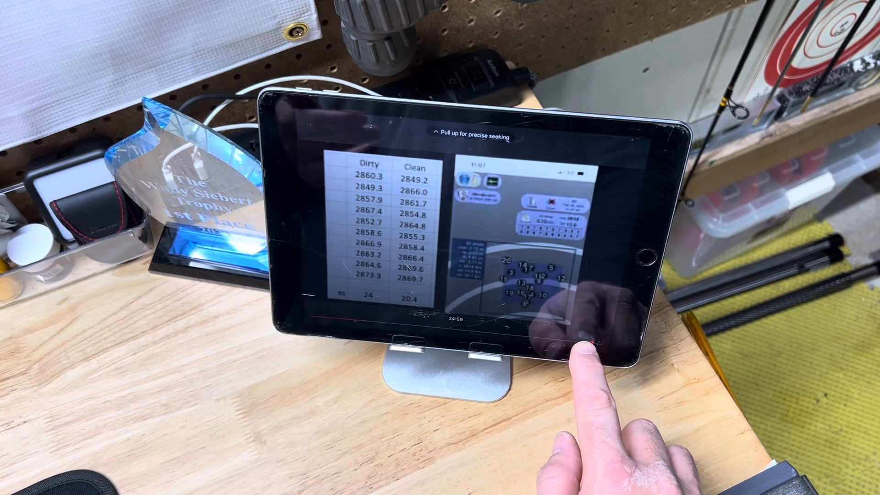
click(572, 359)
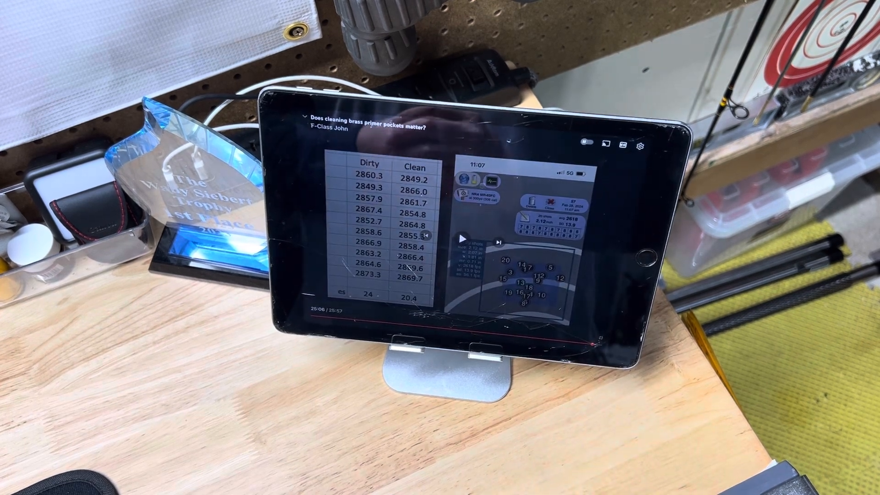
click(461, 239)
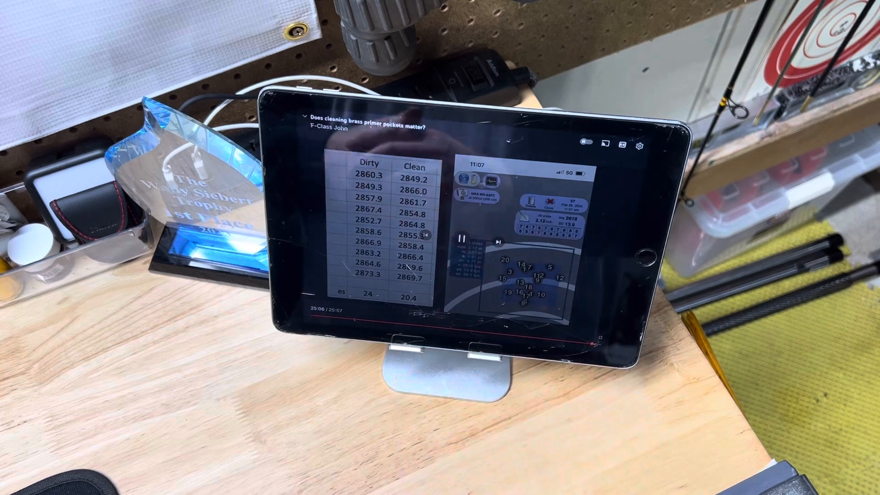